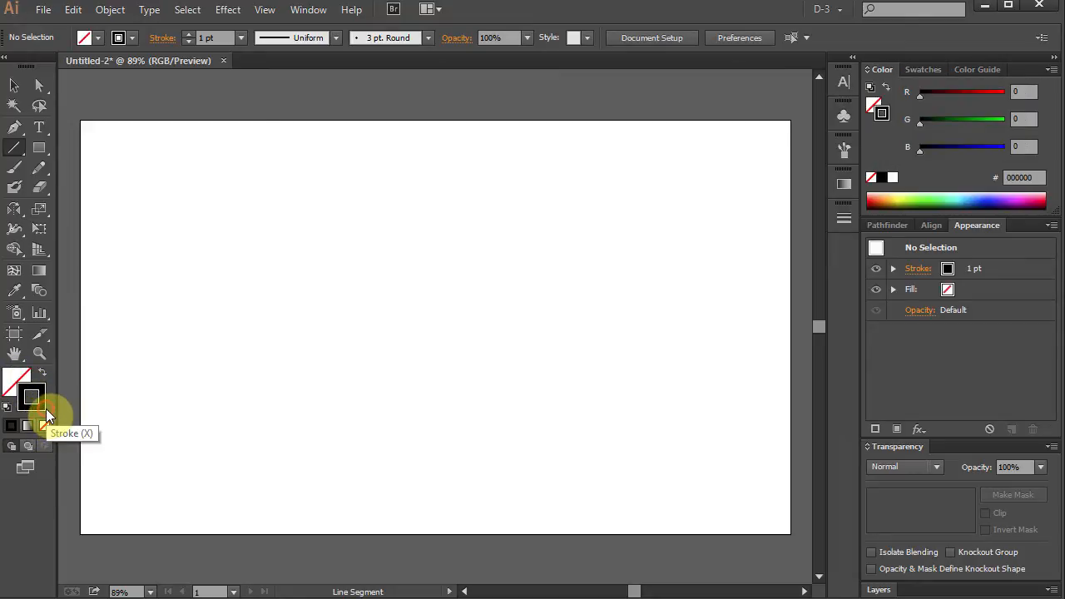
Make the stroke colour dark green and set Layer 1's highlight colour to pink
left_click(918, 69)
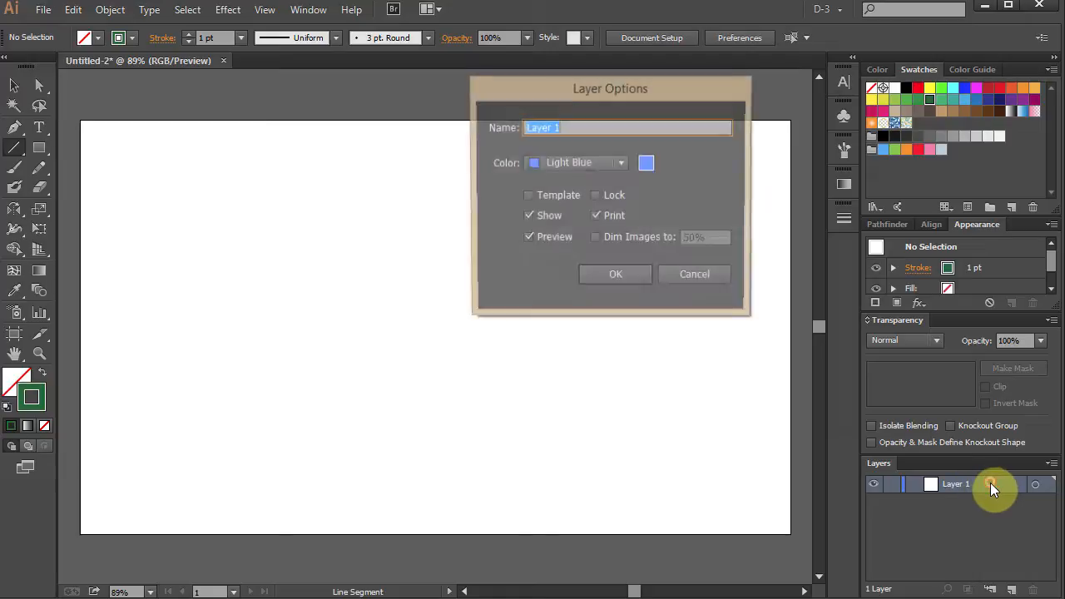
left_click(647, 163)
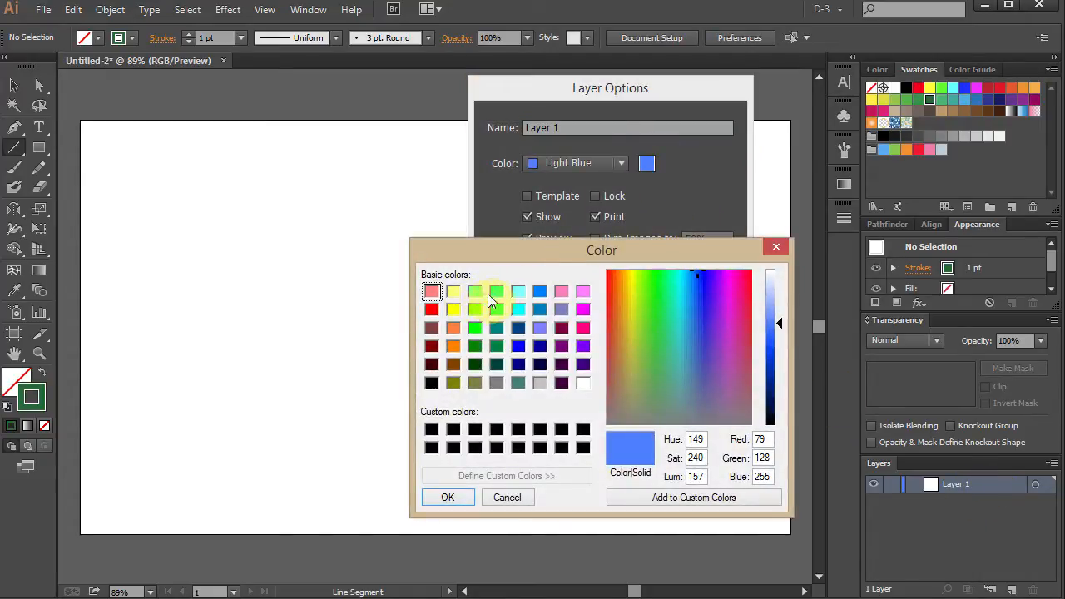
left_click(583, 290)
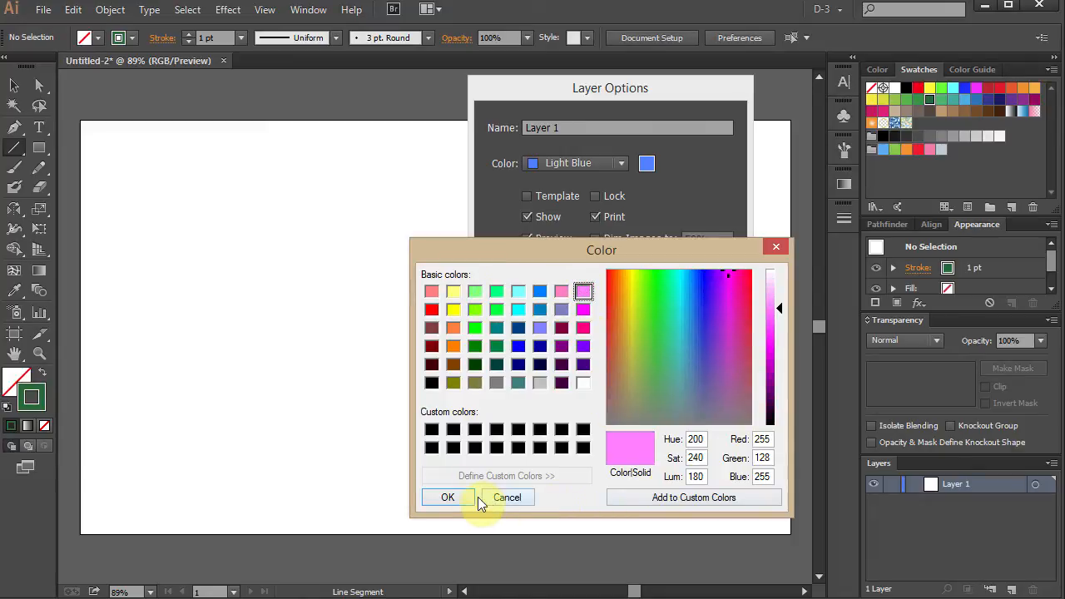
left_click(447, 497)
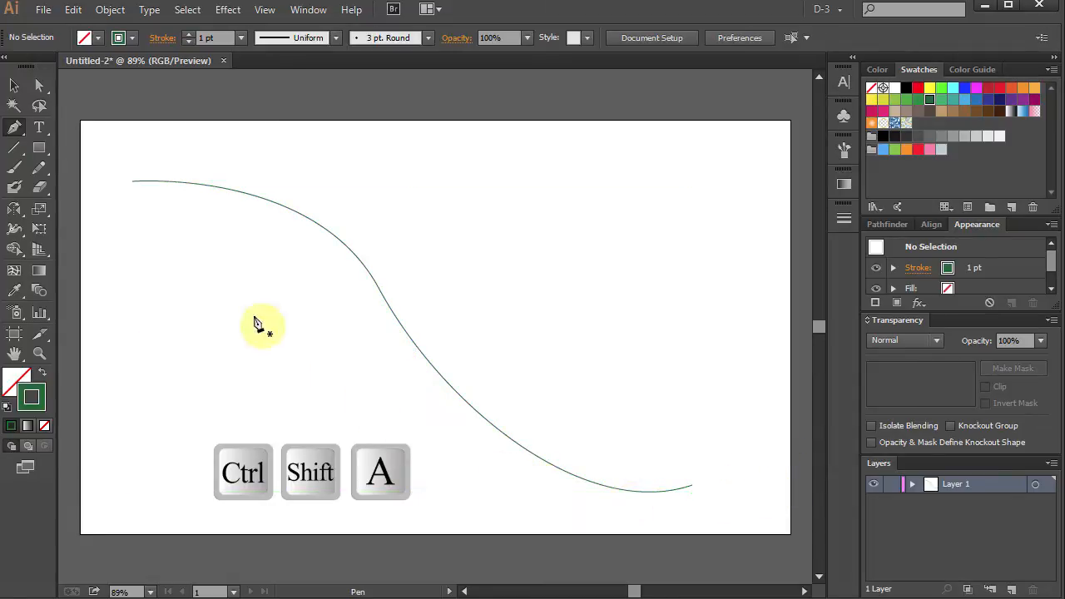
mouse_move(14, 229)
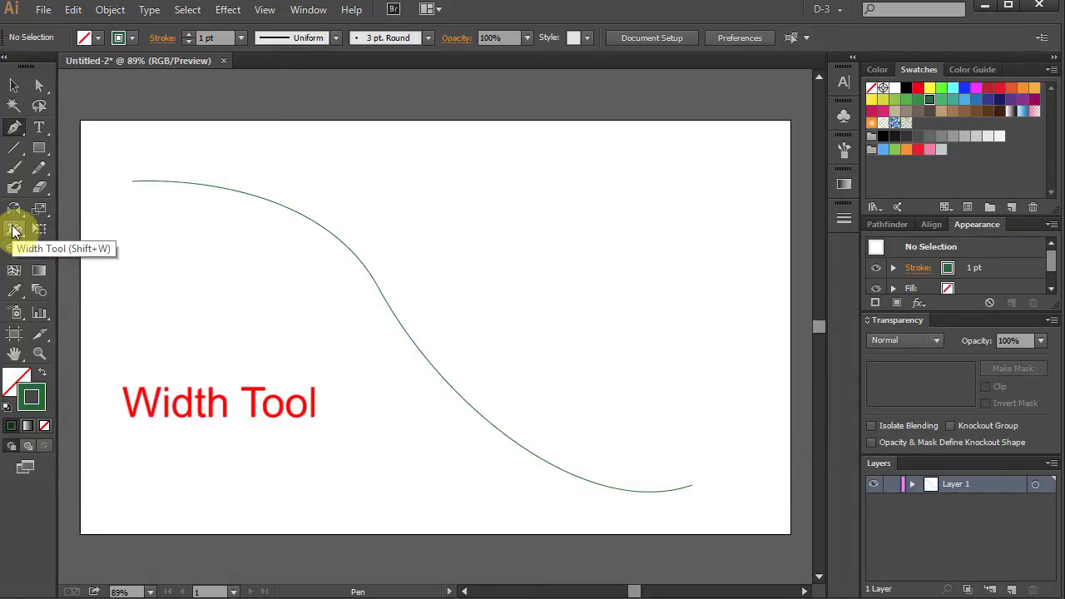
Widen the green S-curve at its middle with the Width Tool so both ends taper
left_click(14, 230)
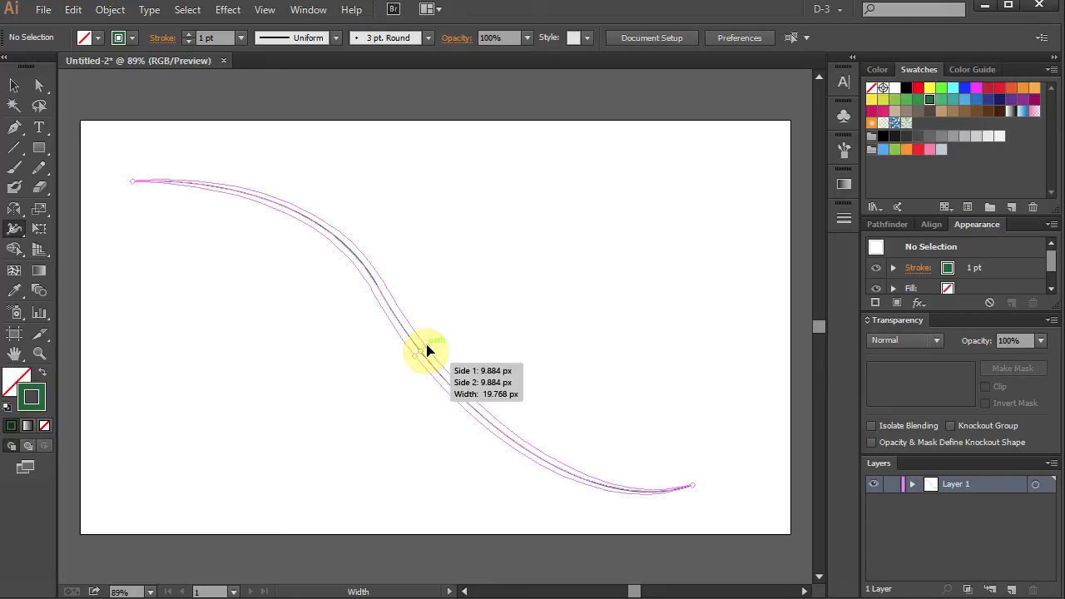
left_click_drag(414, 348, 416, 483)
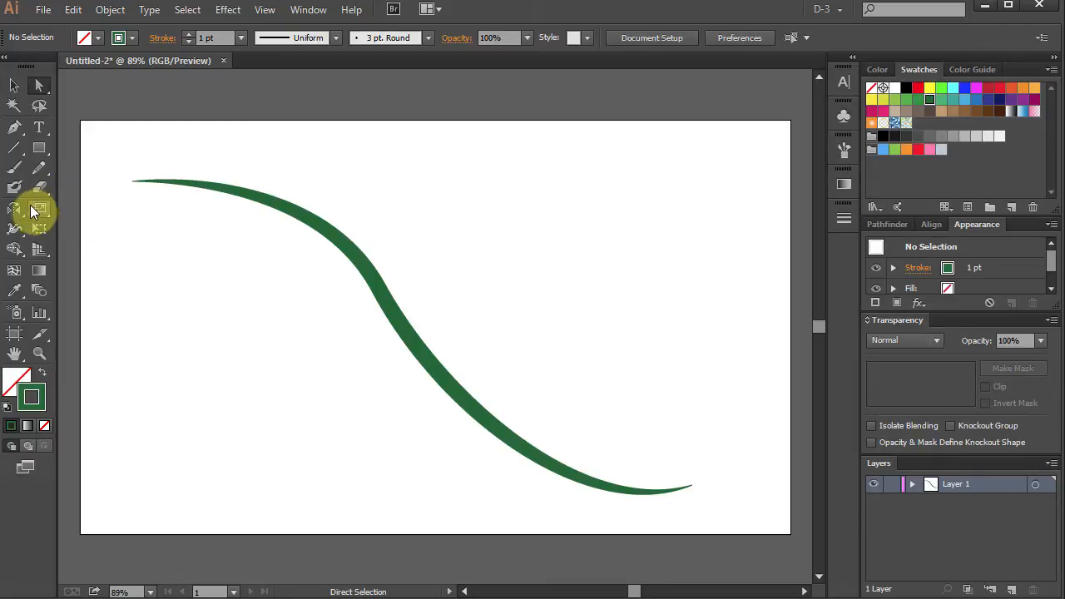
mouse_move(15, 149)
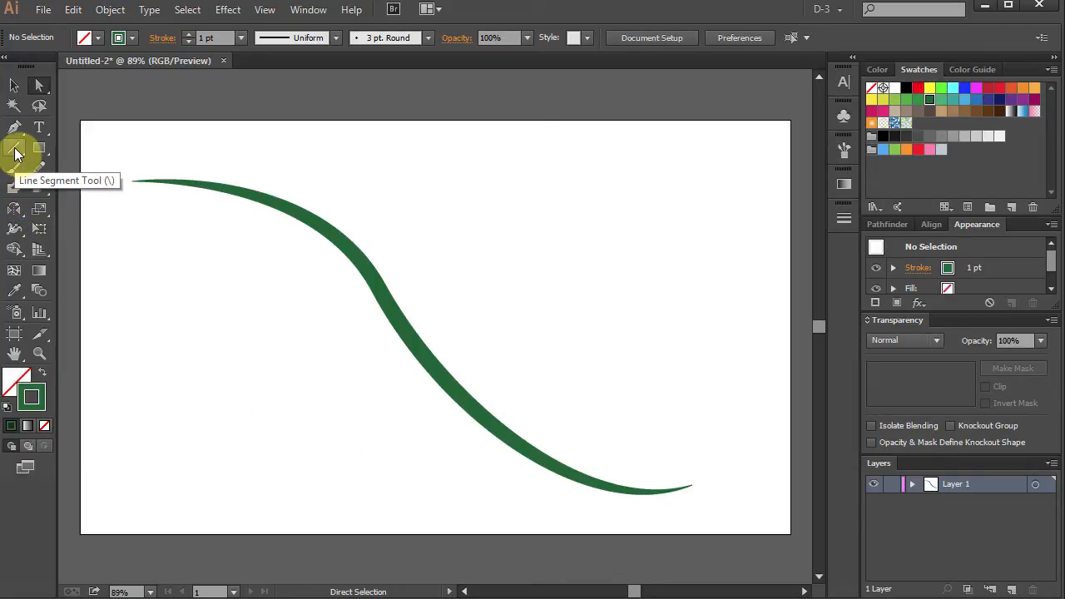
Draw a thin spiral with the Spiral Tool to the right of the vine curve
left_click(15, 151)
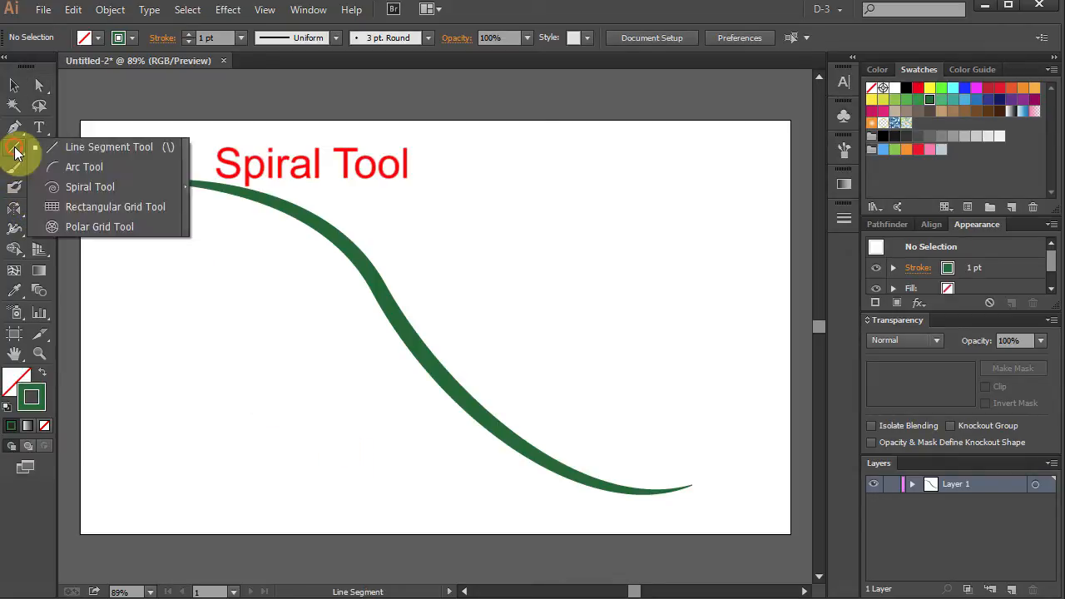
mouse_move(89, 187)
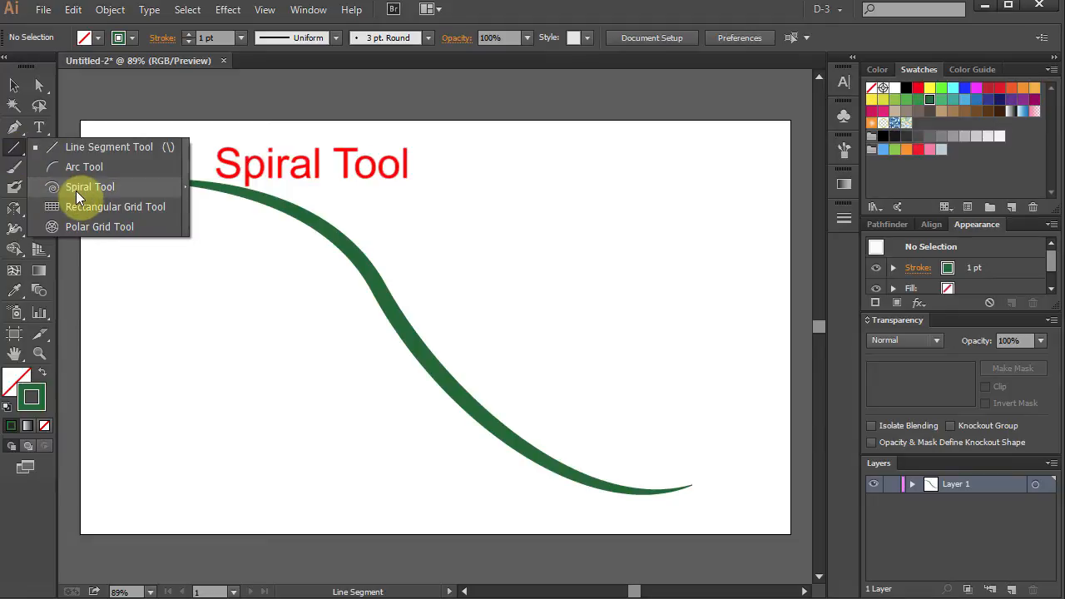
left_click(89, 186)
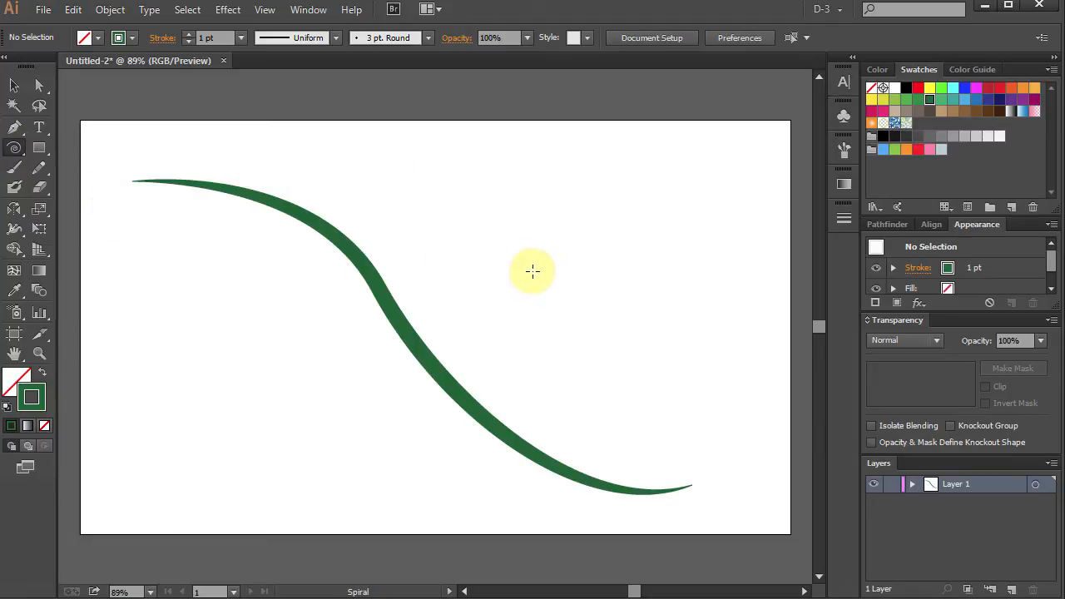
left_click_drag(532, 266, 578, 315)
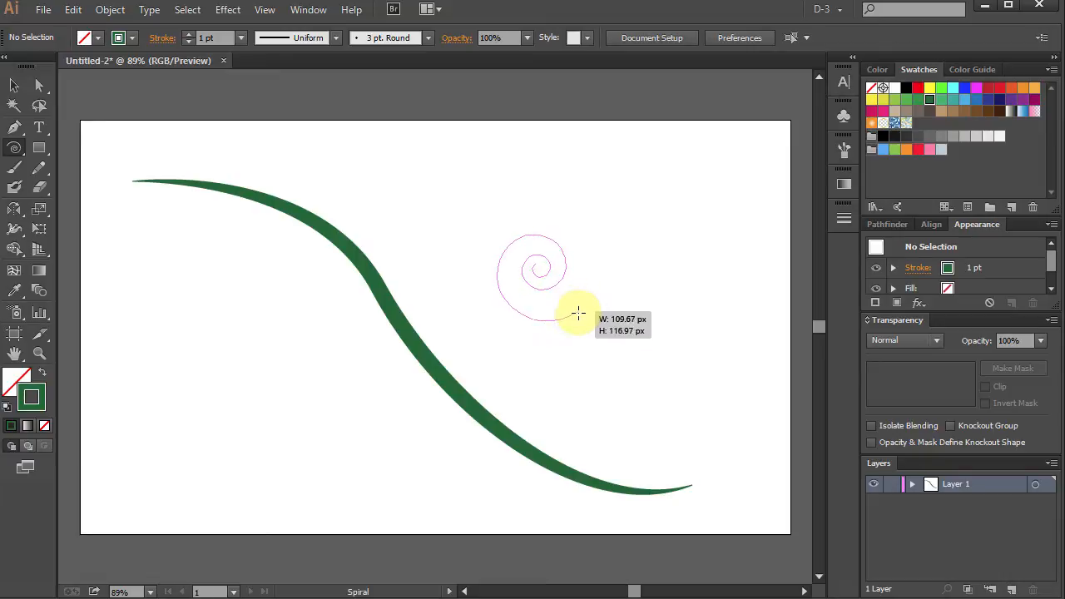
left_click_drag(578, 314, 473, 308)
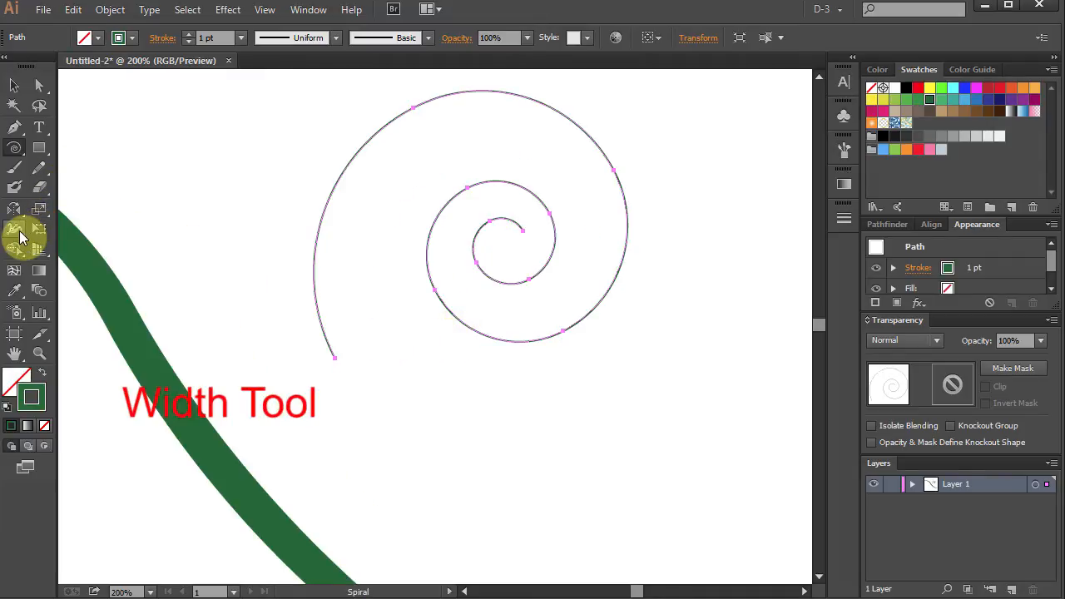
Give the spiral a thick stroke tapering to its centre and move it against the vine
left_click(15, 229)
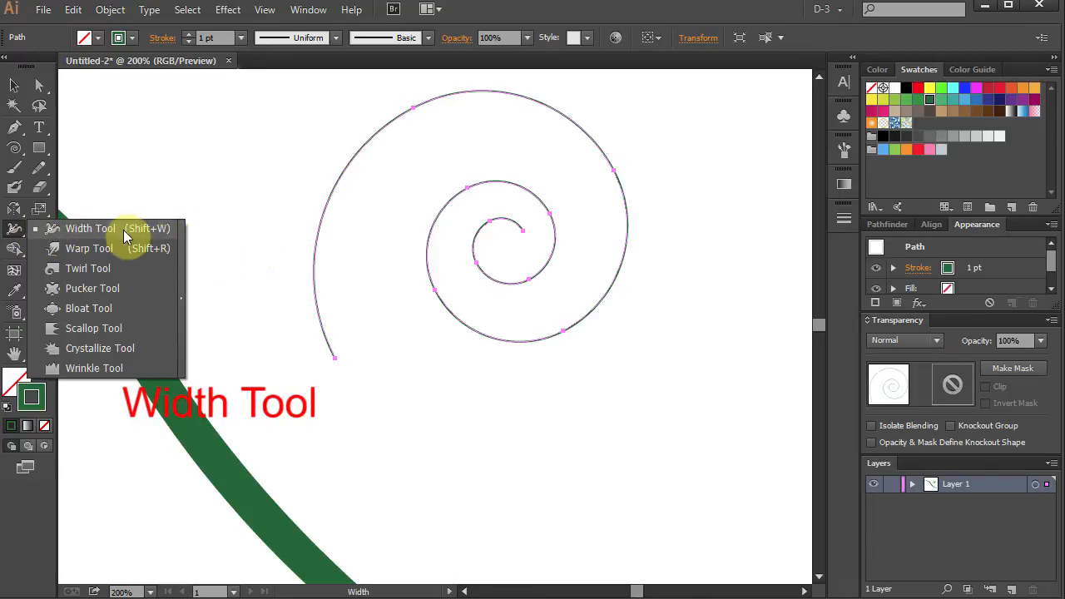
left_click(90, 228)
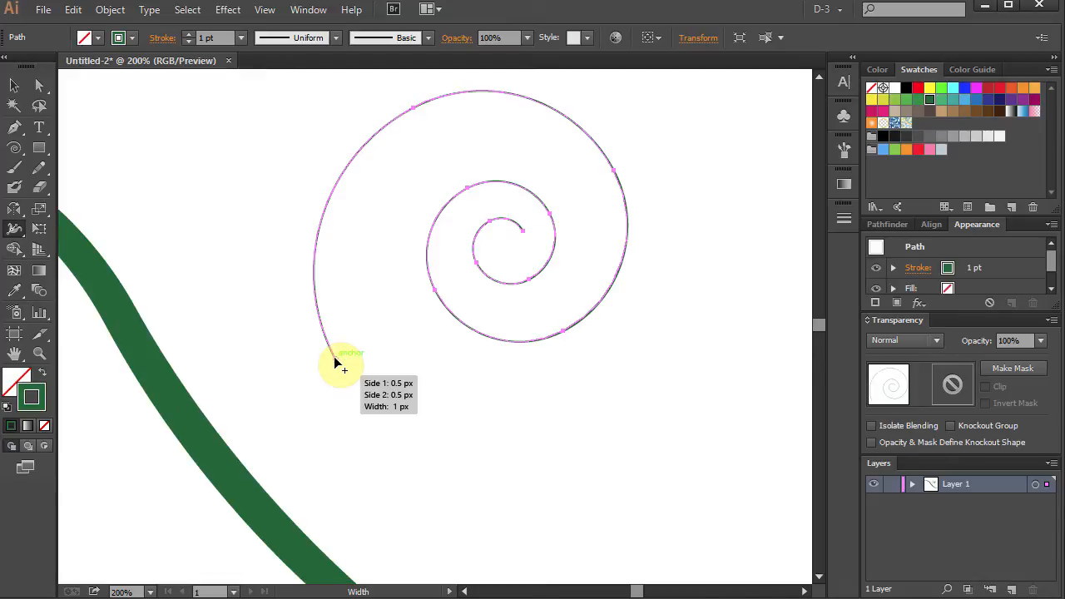
left_click_drag(337, 362, 349, 353)
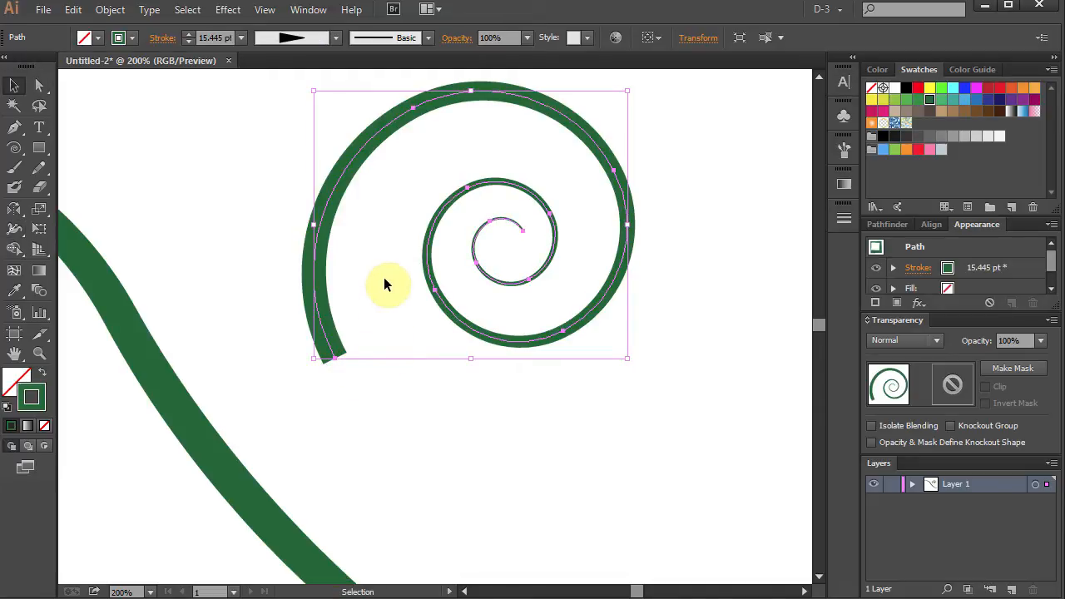
left_click_drag(385, 284, 312, 232)
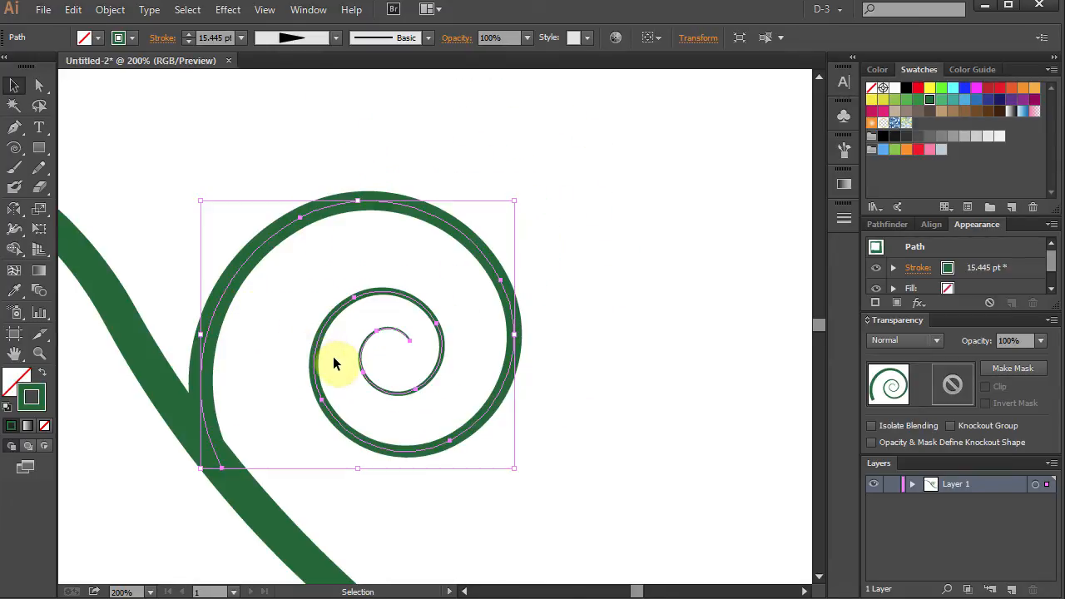
left_click(580, 399)
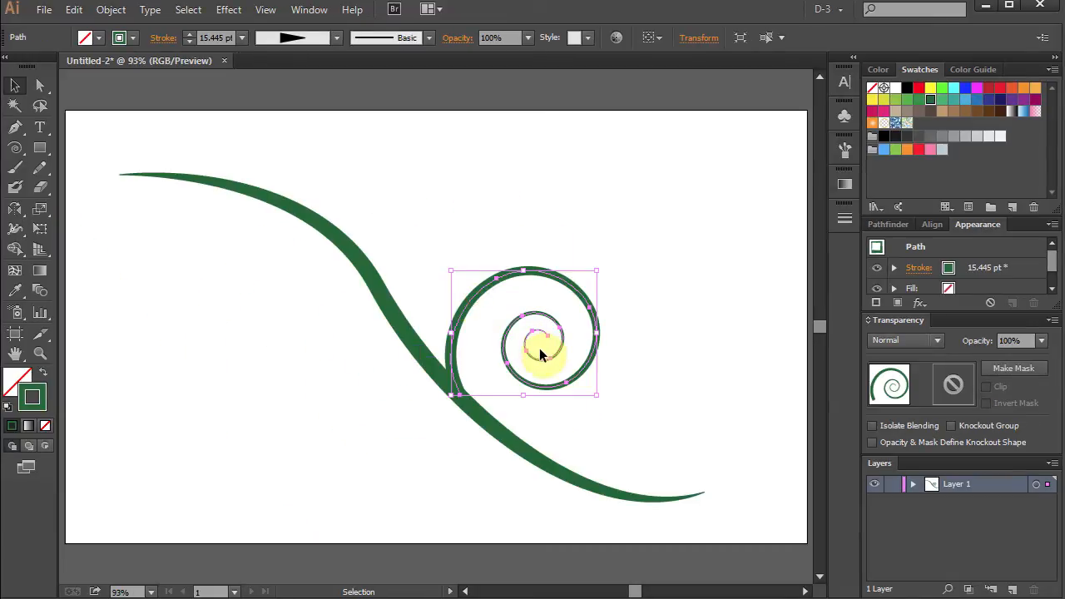
Reflect a copy of the spiral to the vine's left side with the Reflect tool
key("ctrl+c")
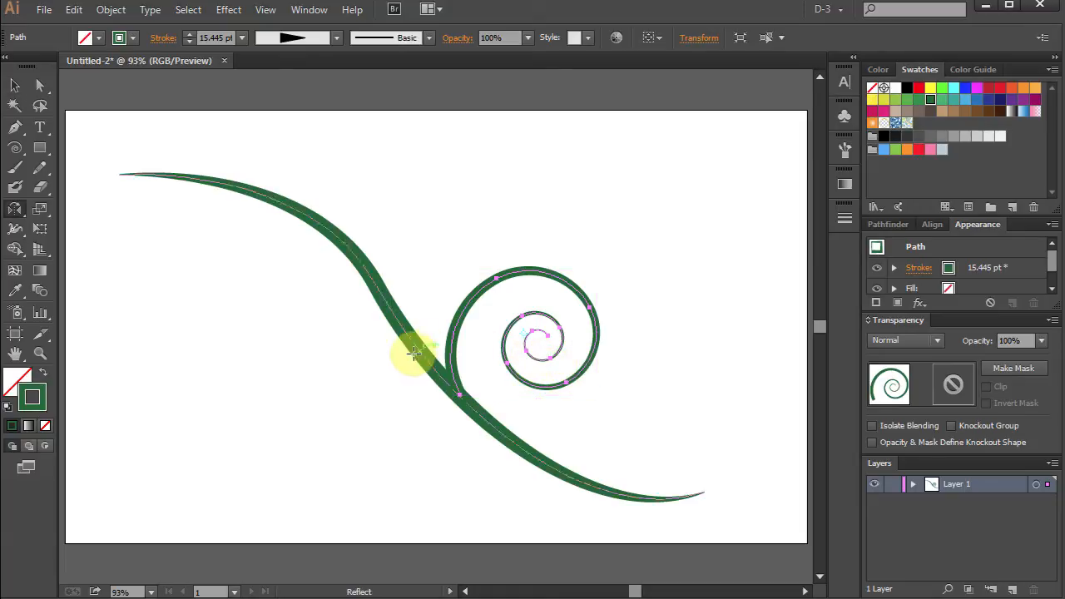
key("o")
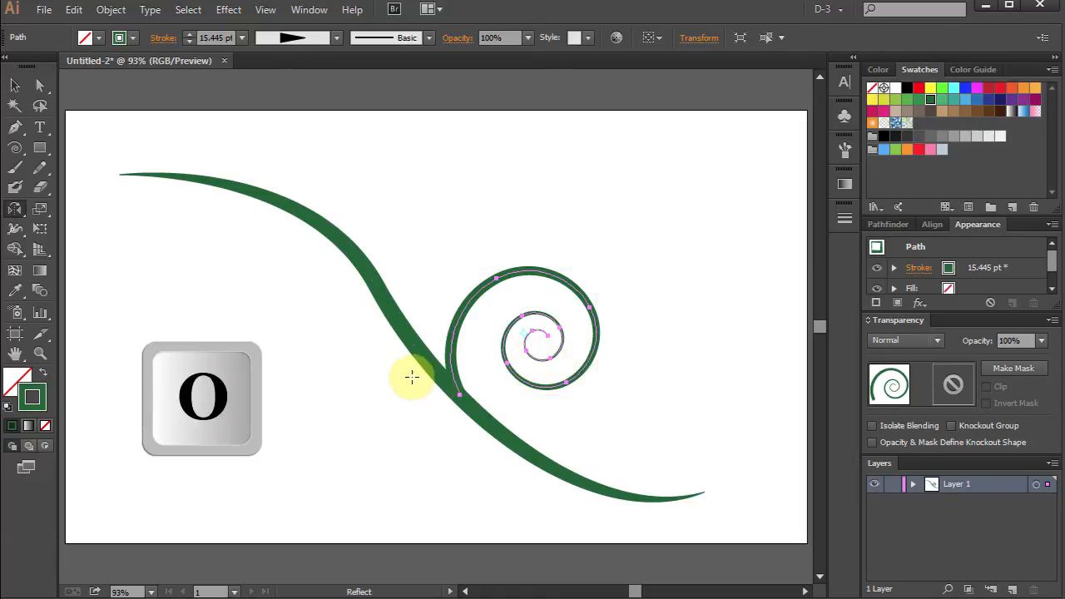
mouse_move(412, 384)
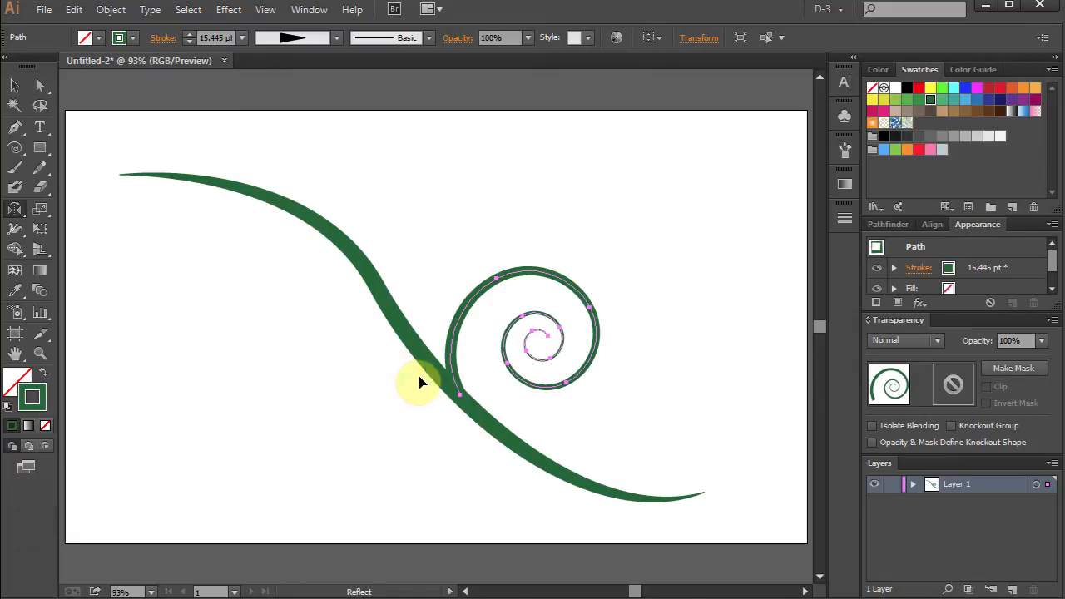
mouse_move(570, 291)
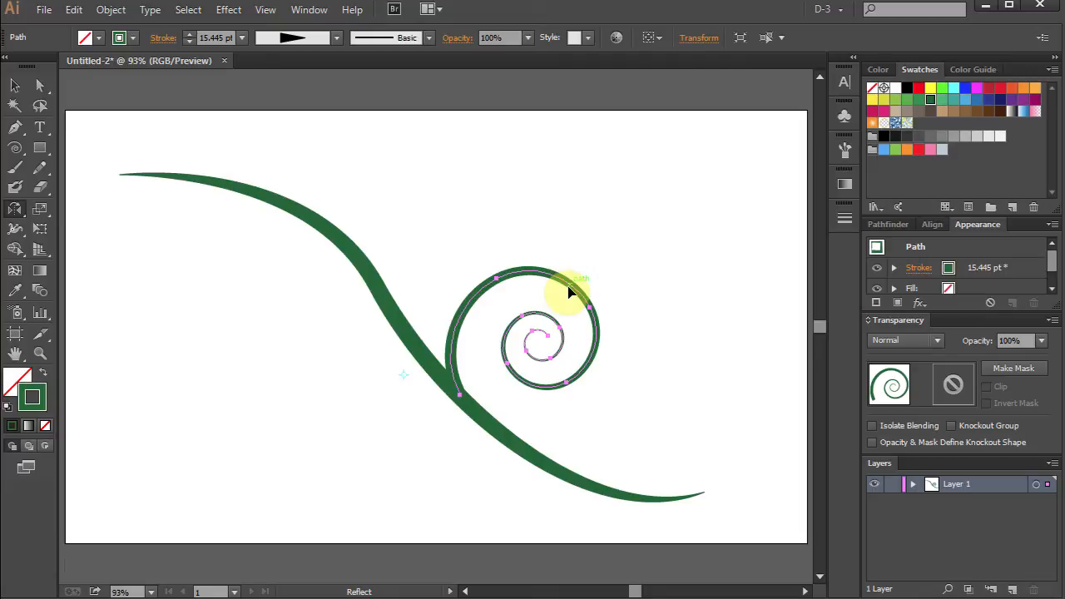
mouse_move(562, 296)
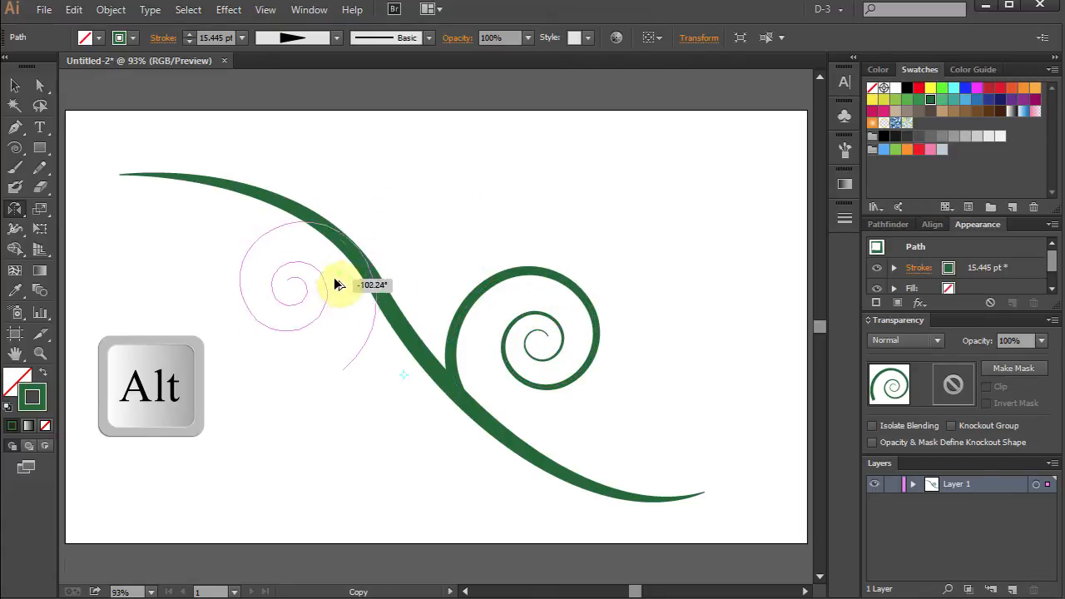
left_click_drag(337, 284, 300, 414)
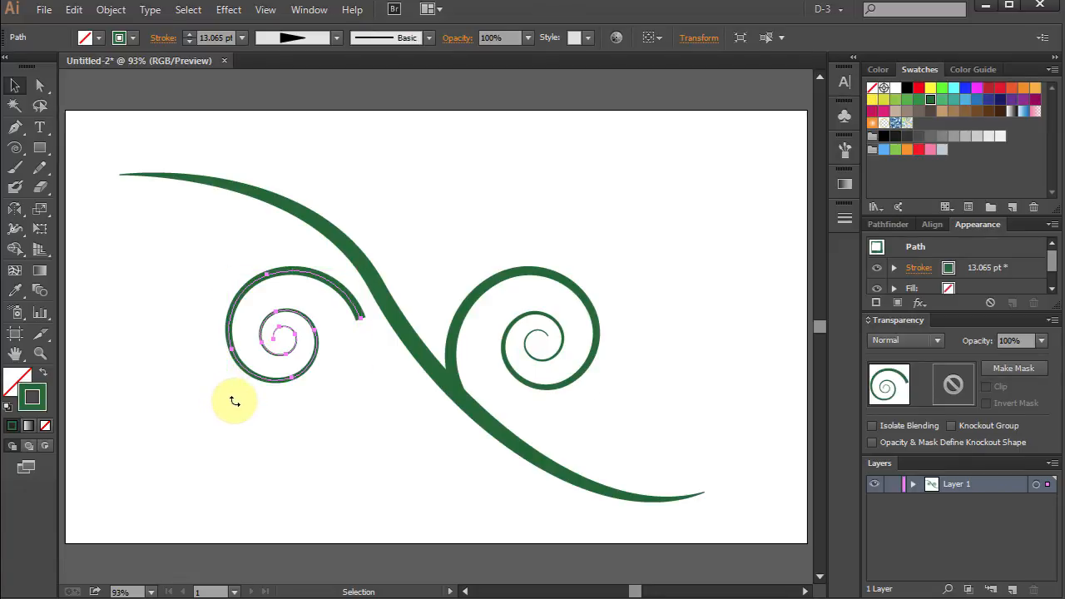
Rotate the mirrored spiral and nudge it down onto the vine's left side
left_click_drag(235, 402, 268, 420)
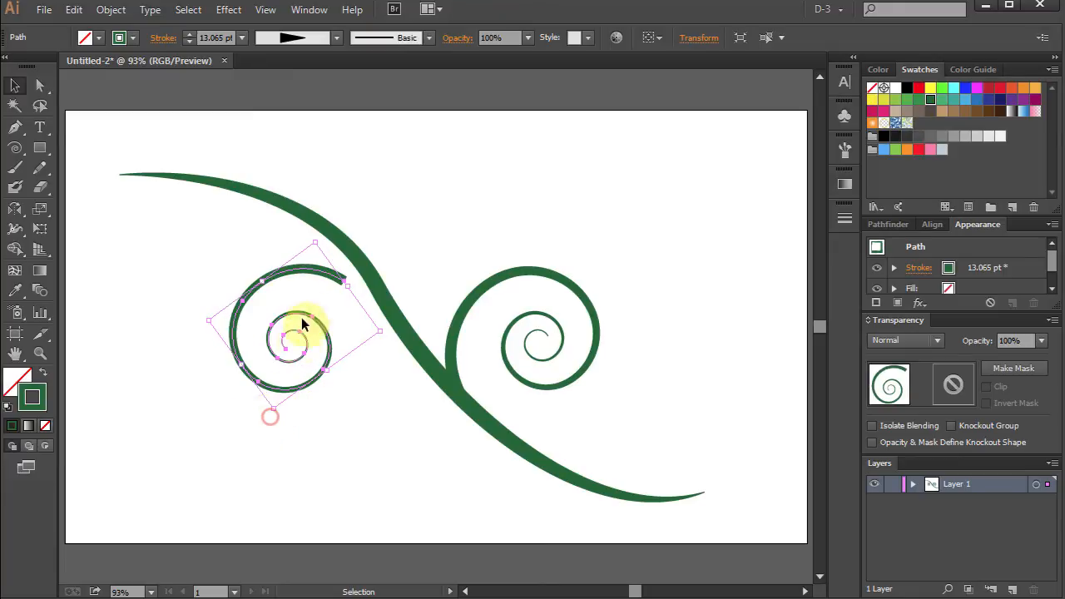
left_click_drag(303, 324, 350, 346)
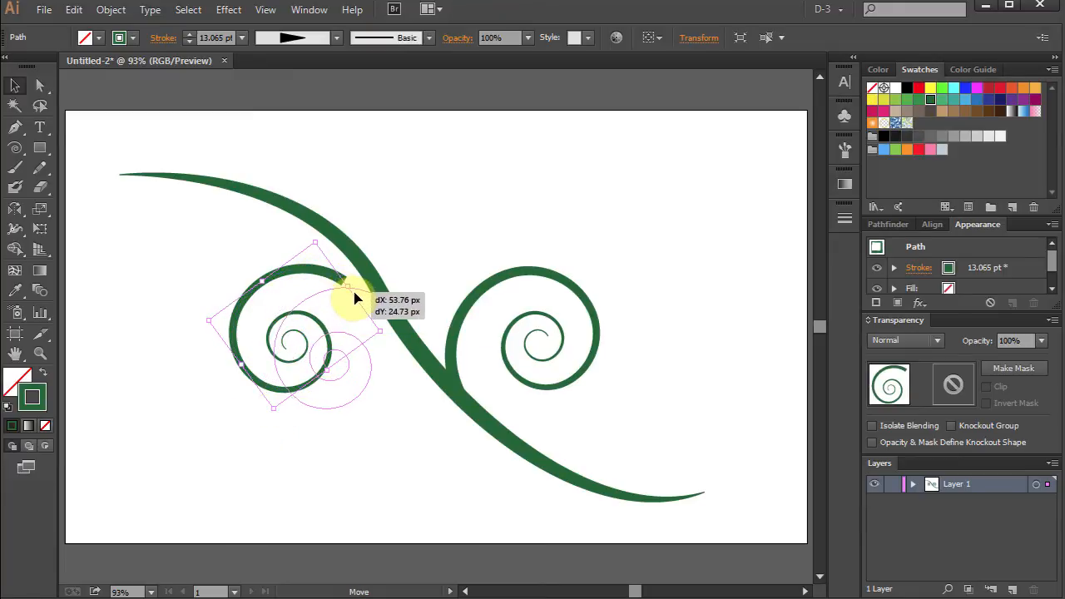
left_click_drag(349, 300, 378, 312)
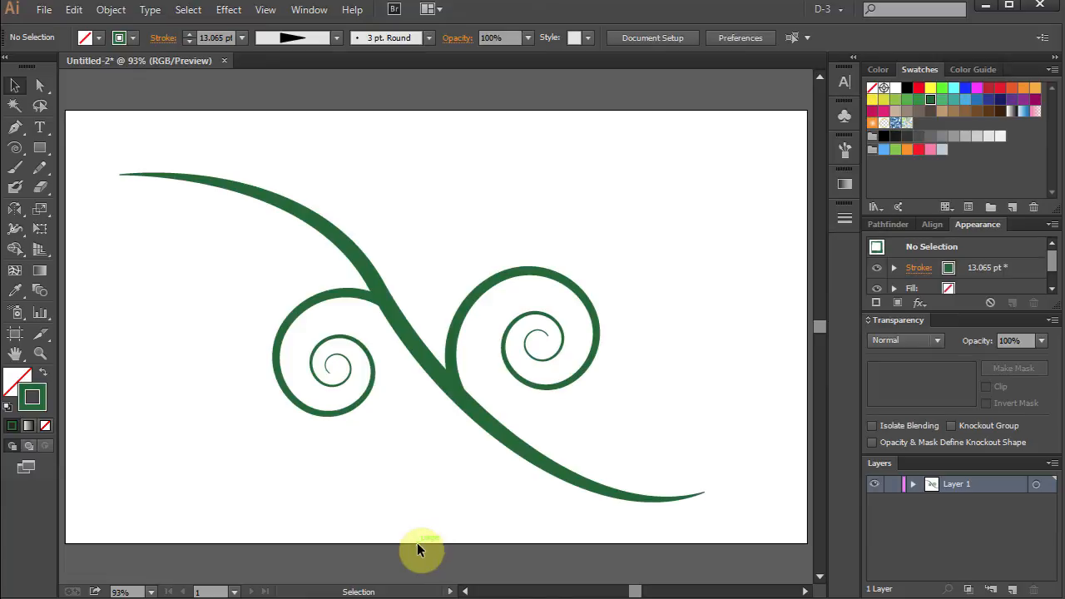
mouse_move(466, 256)
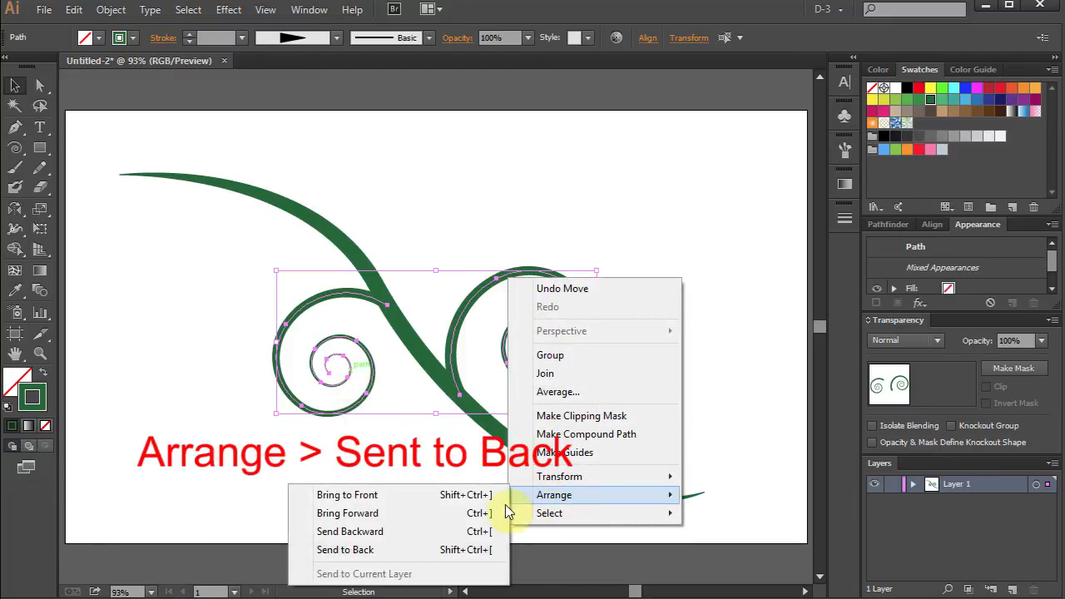
mouse_move(366, 550)
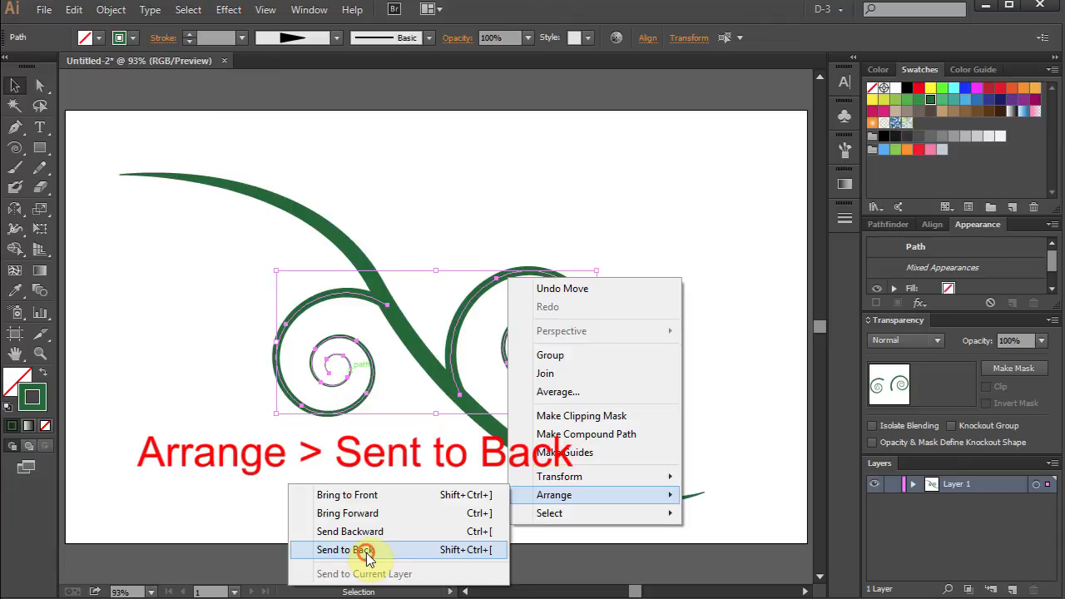
Send both spiral tendrils to the back, behind the main vine stroke
left_click(336, 550)
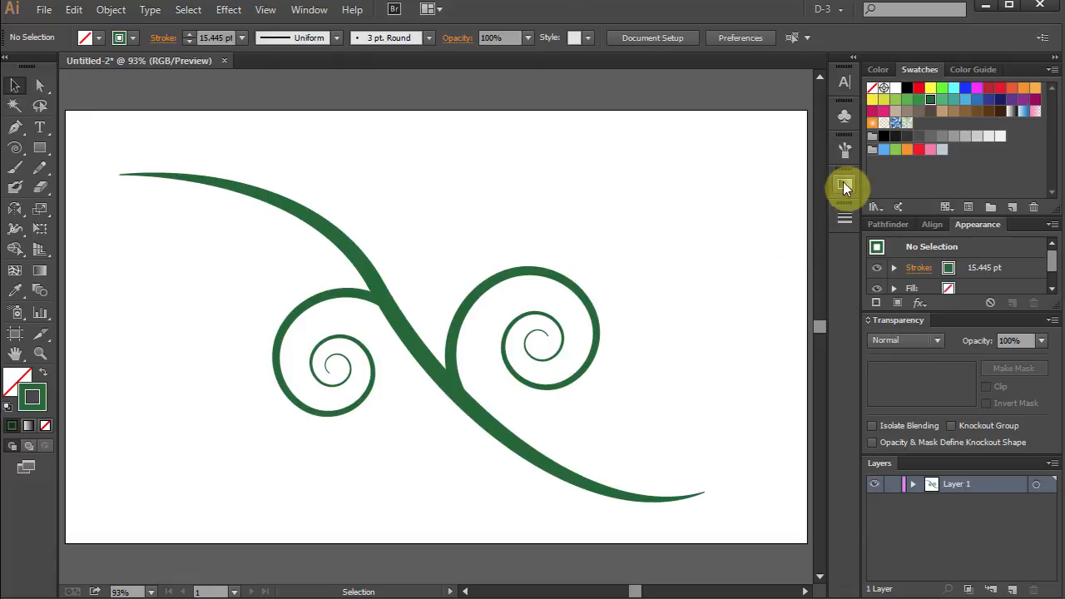
Open the Gradient panel beside the finished vine
left_click(845, 186)
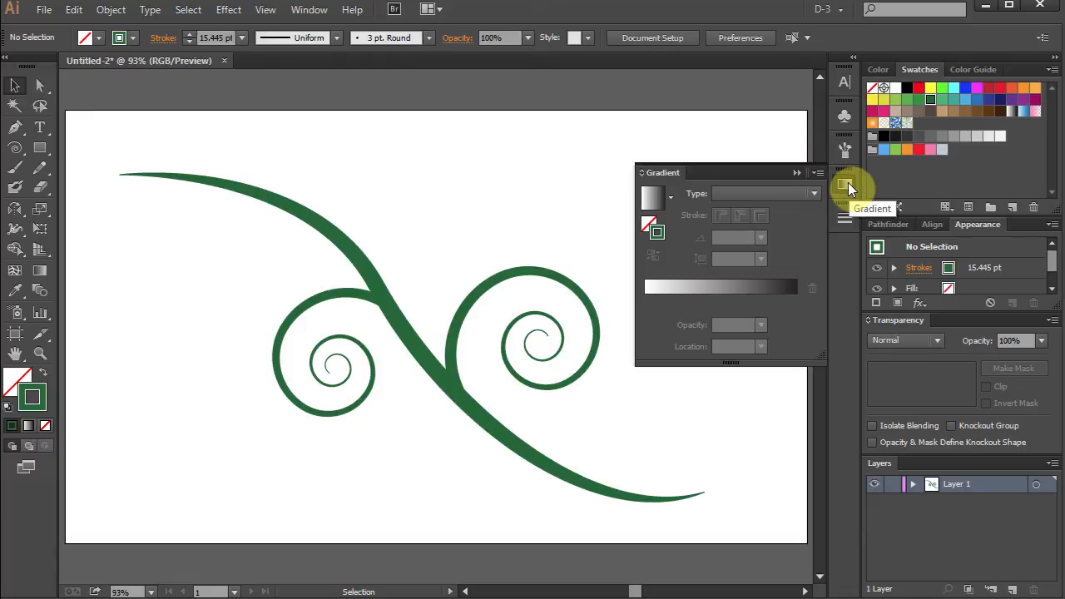
mouse_move(803, 208)
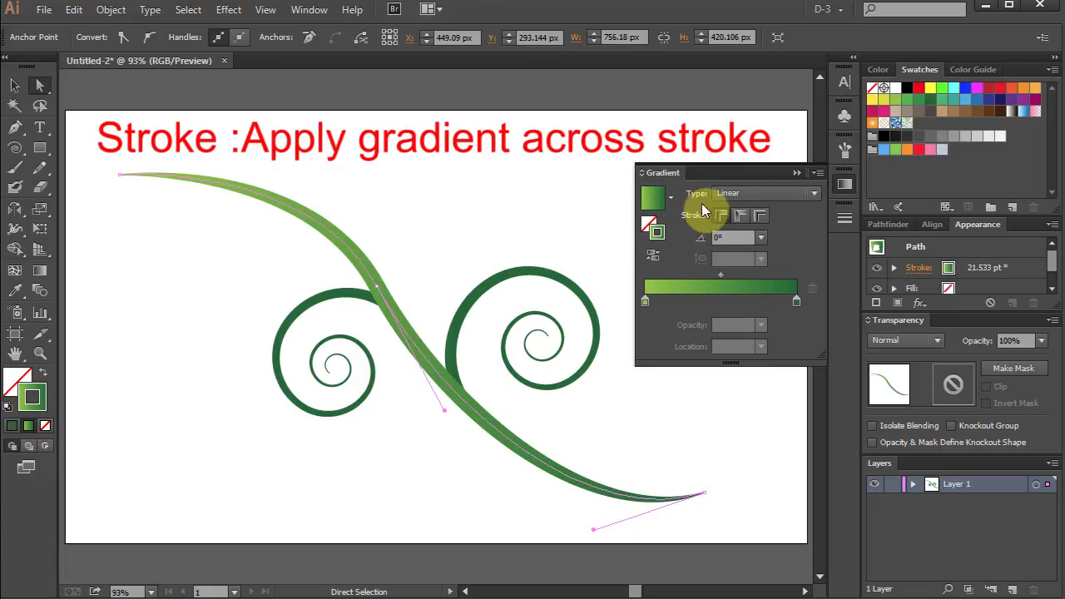
mouse_move(758, 215)
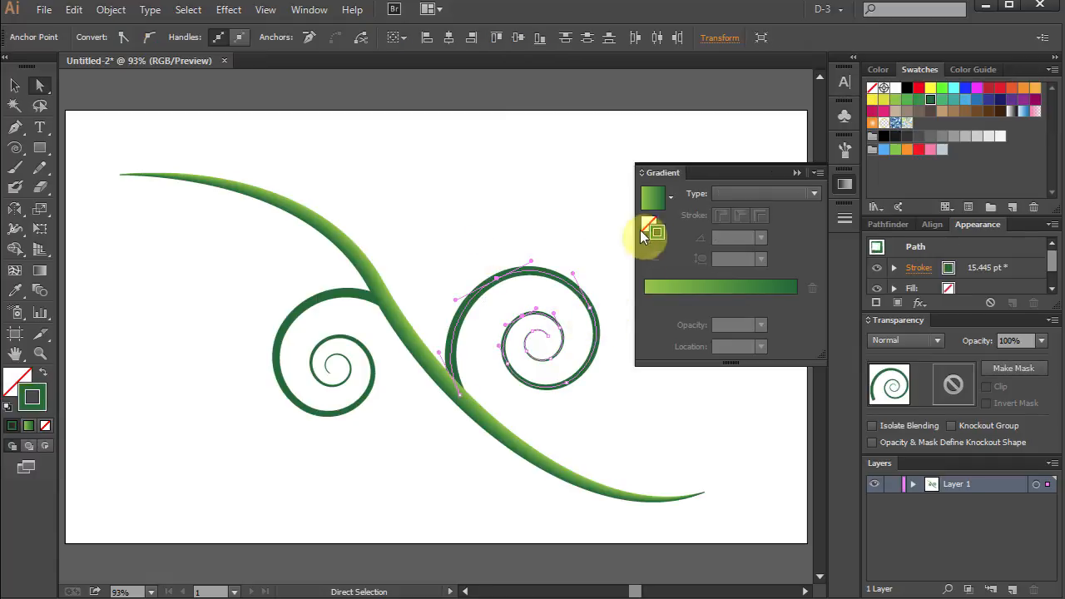
Make the spiral's stroke the active gradient target in the Gradient panel
left_click(738, 214)
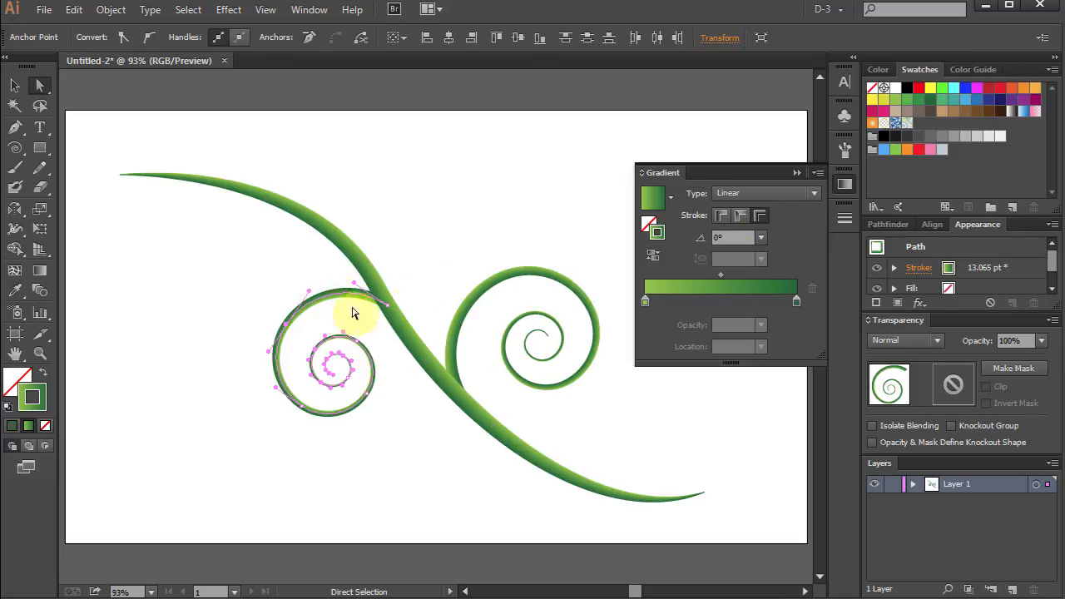
mouse_move(655, 255)
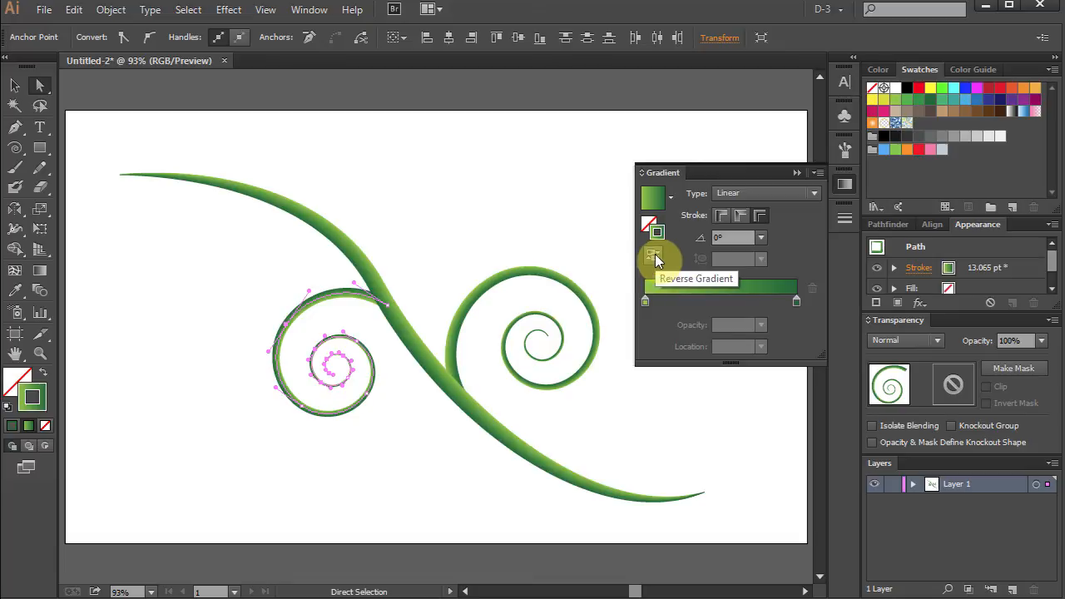